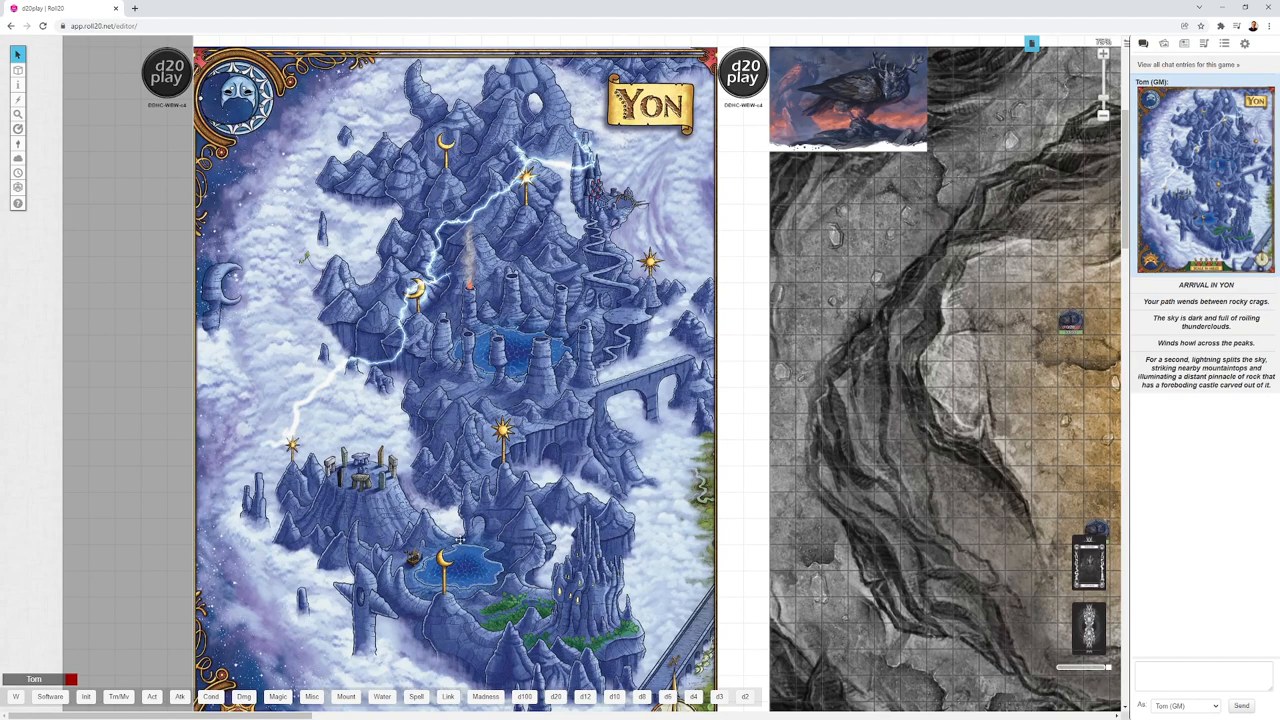
{"action": "mouse_move", "coordinate": [448, 290]}
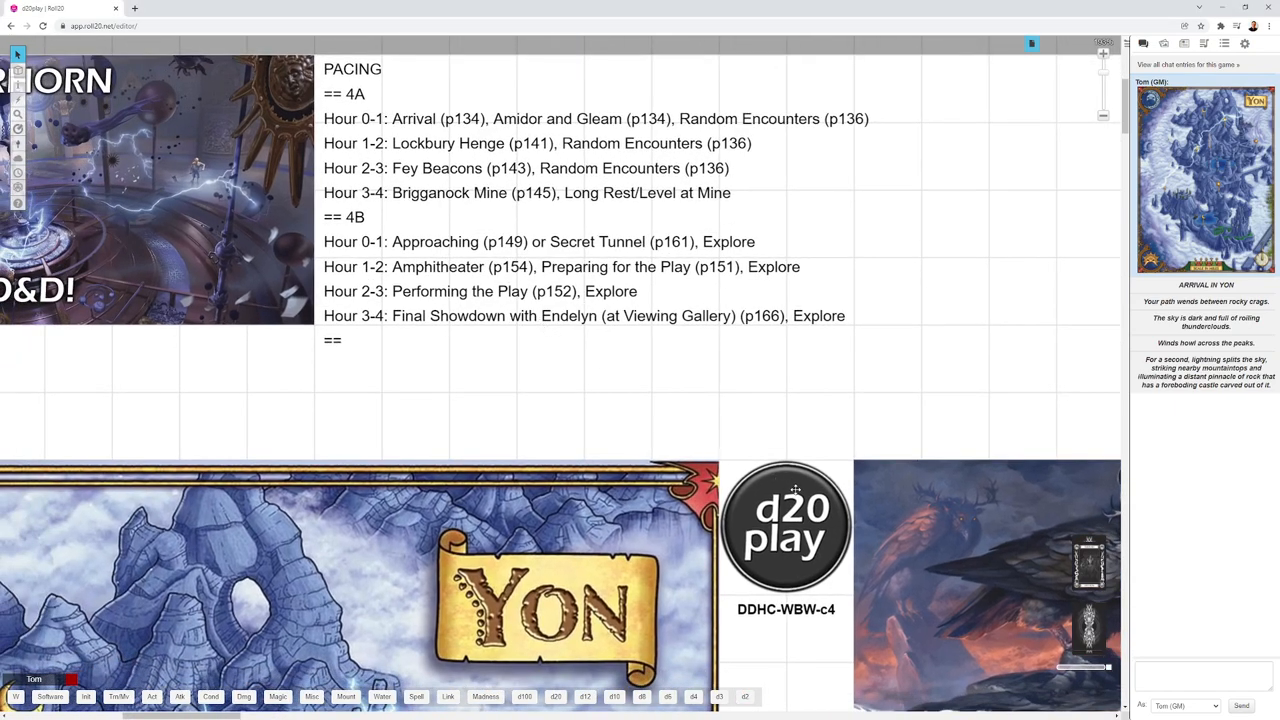
{"action": "mouse_move", "coordinate": [788, 492]}
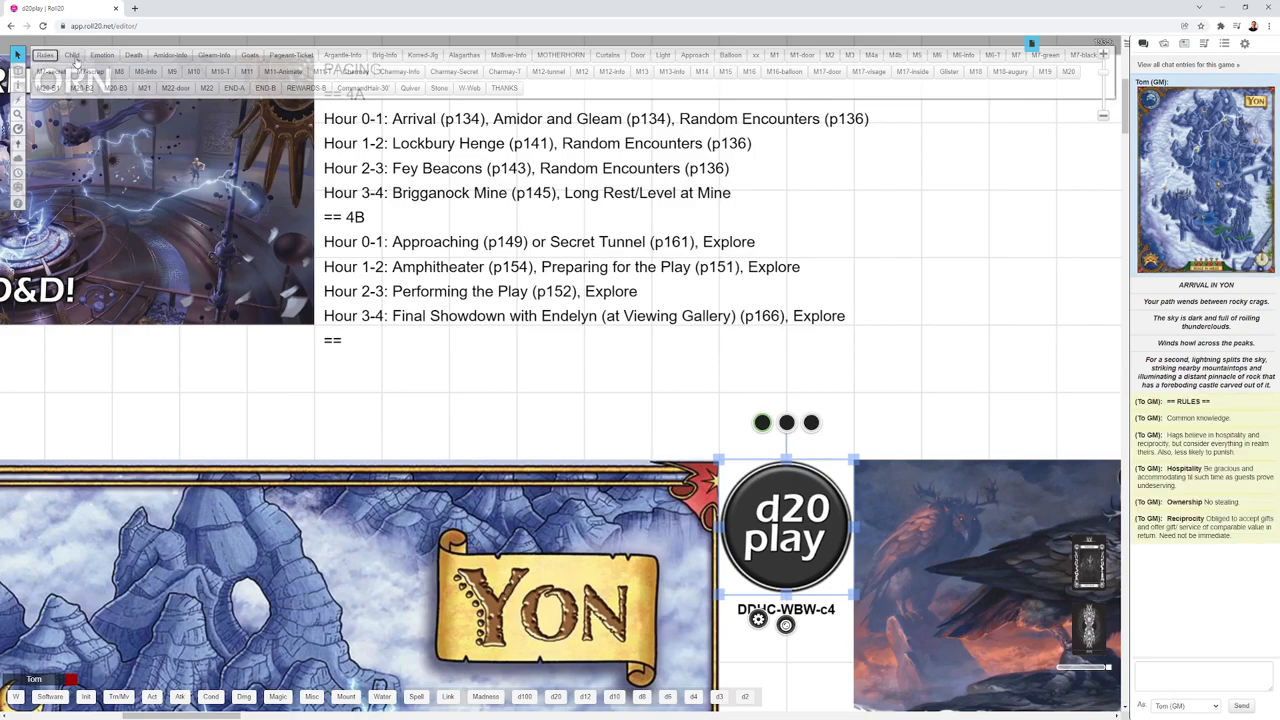
- Post the RULES, CHILD and STRONG EMOTION reference macros into the game chat
{"action": "left_click", "coordinate": [76, 56]}
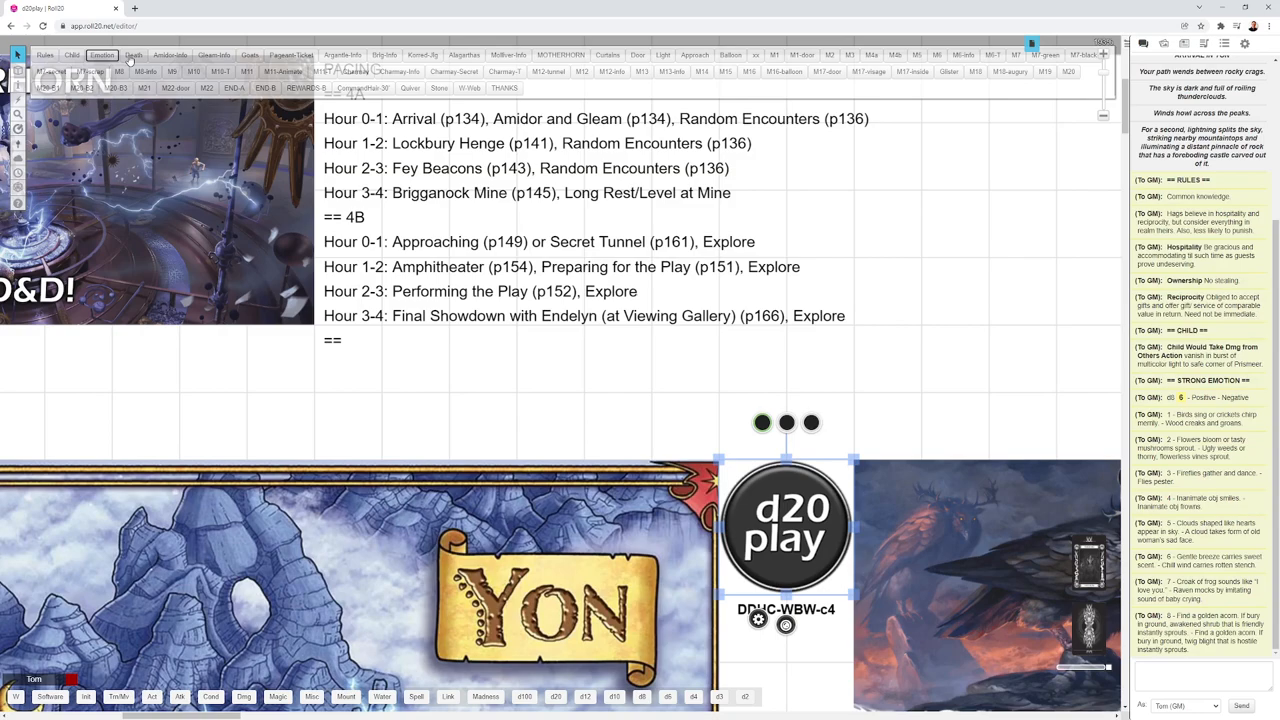
{"action": "mouse_move", "coordinate": [612, 366]}
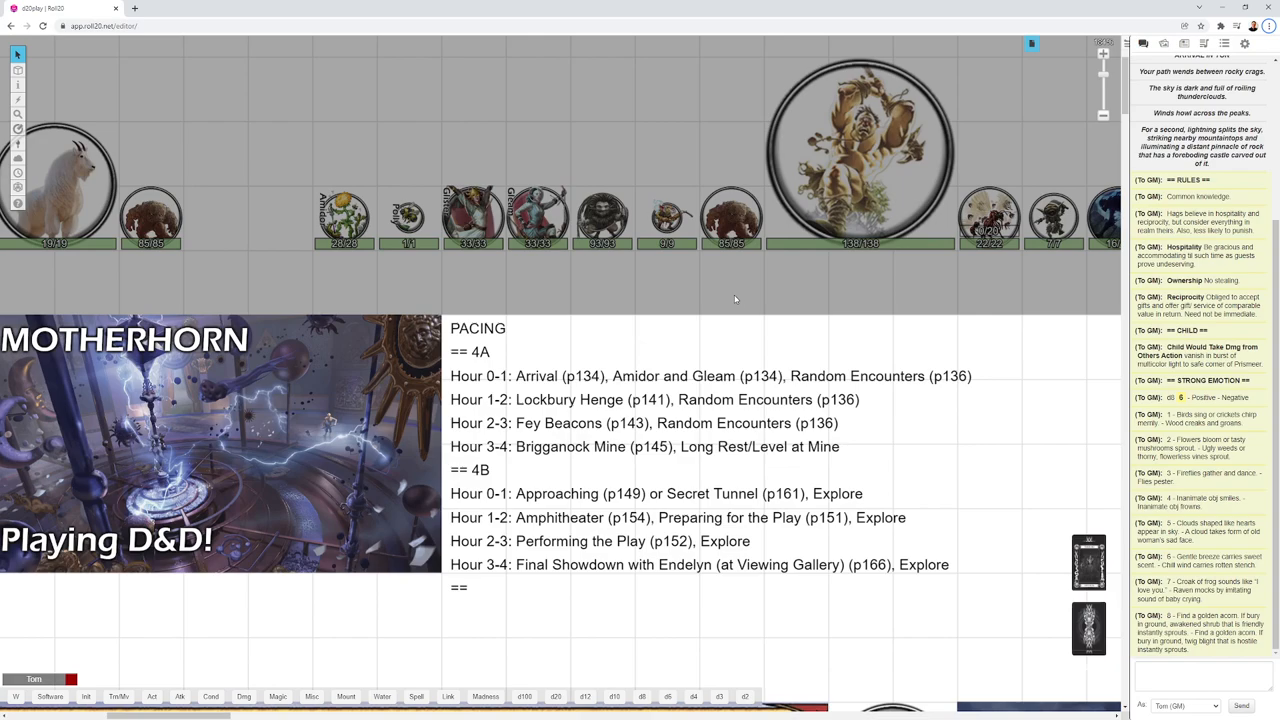
{"action": "mouse_move", "coordinate": [682, 300]}
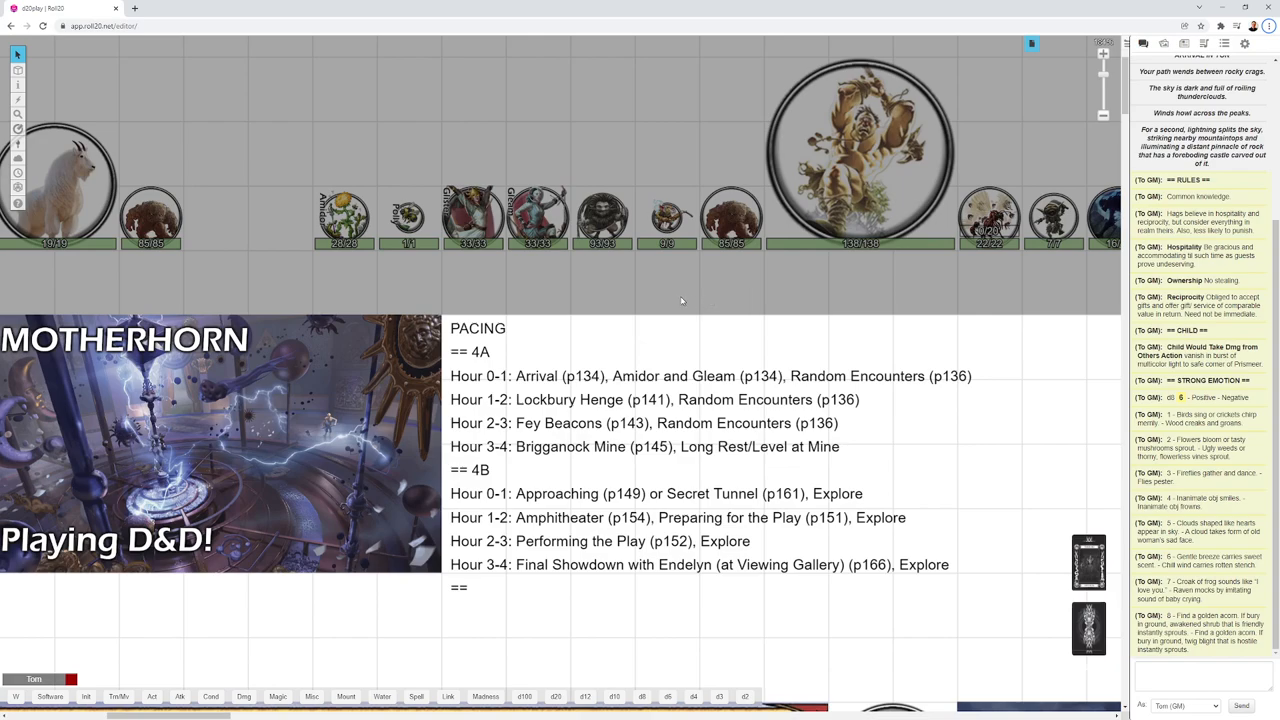
{"action": "mouse_move", "coordinate": [454, 292]}
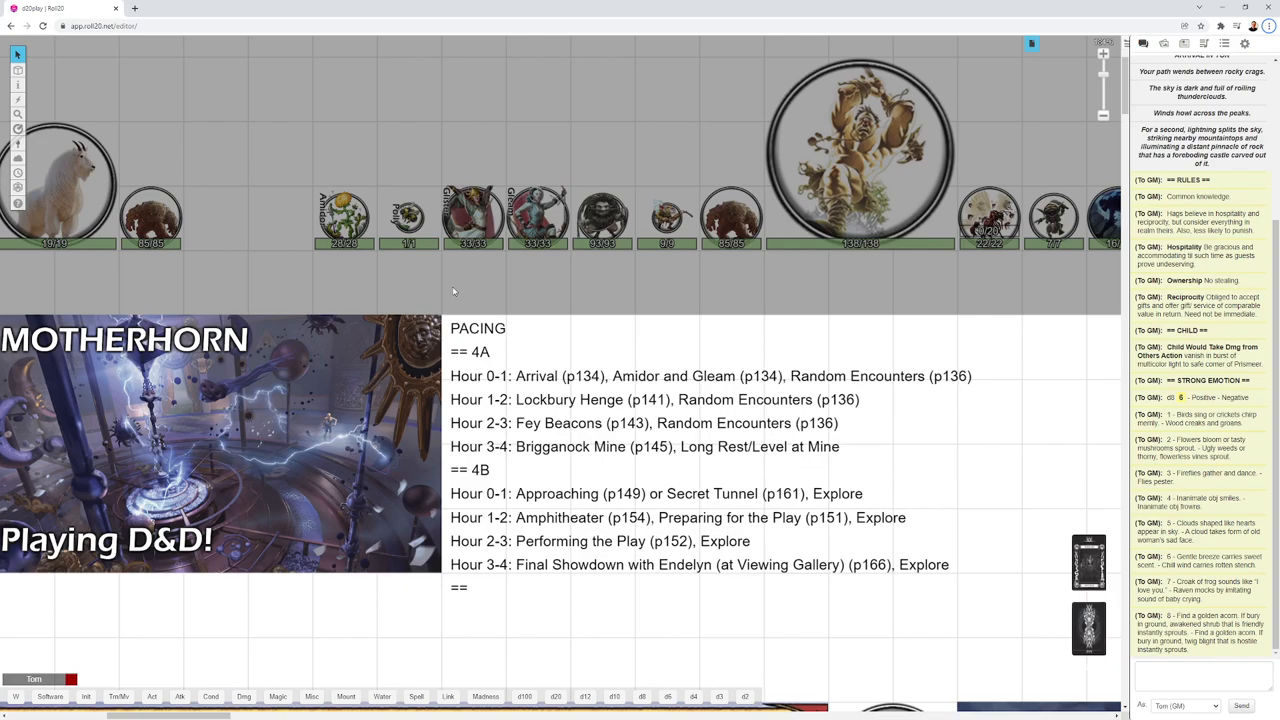
{"action": "mouse_move", "coordinate": [506, 252]}
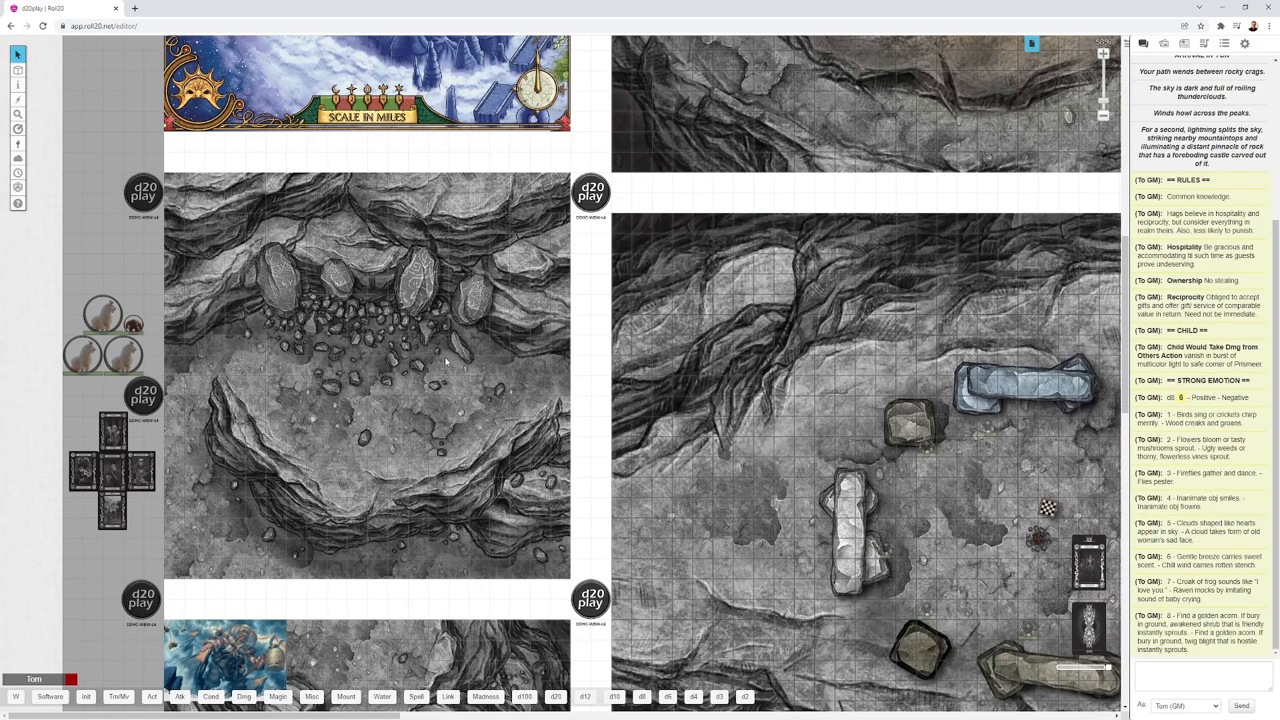
- Scroll across the cave battle maps to the wooden rope bridge over the purple chasm
{"action": "scroll", "scroll_direction": "down", "scroll_amount": 3}
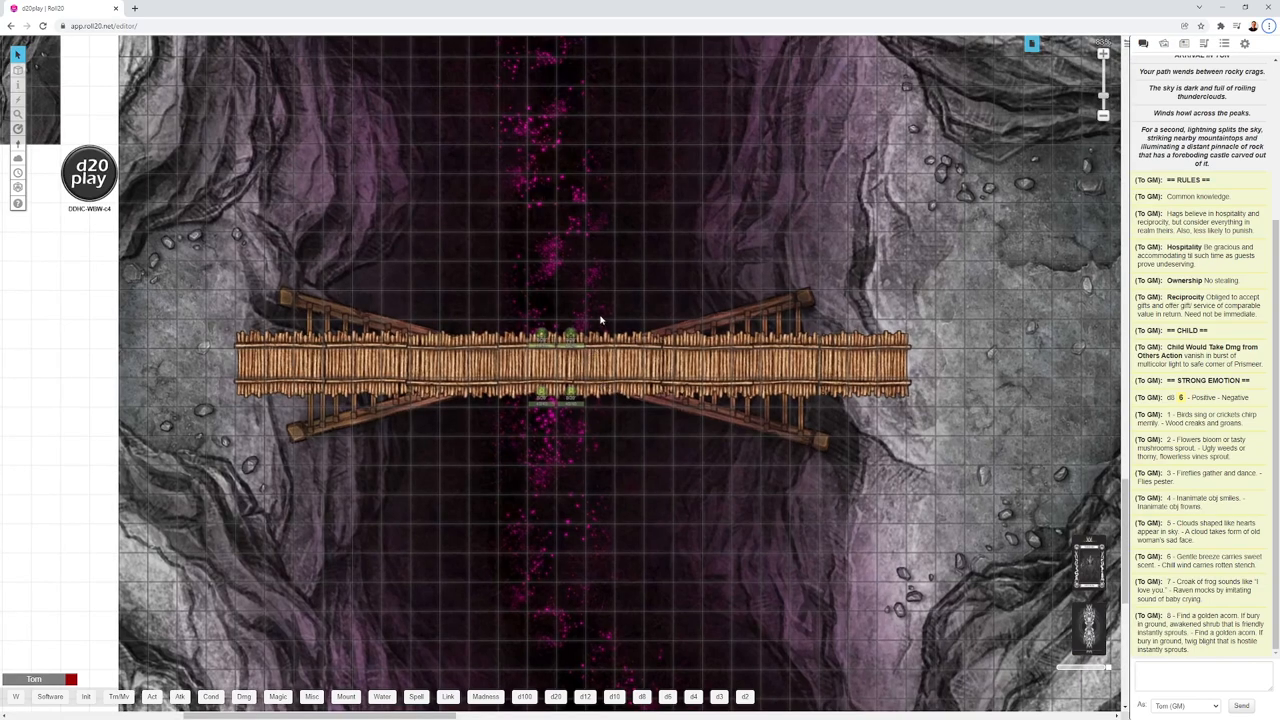
{"action": "mouse_move", "coordinate": [550, 320]}
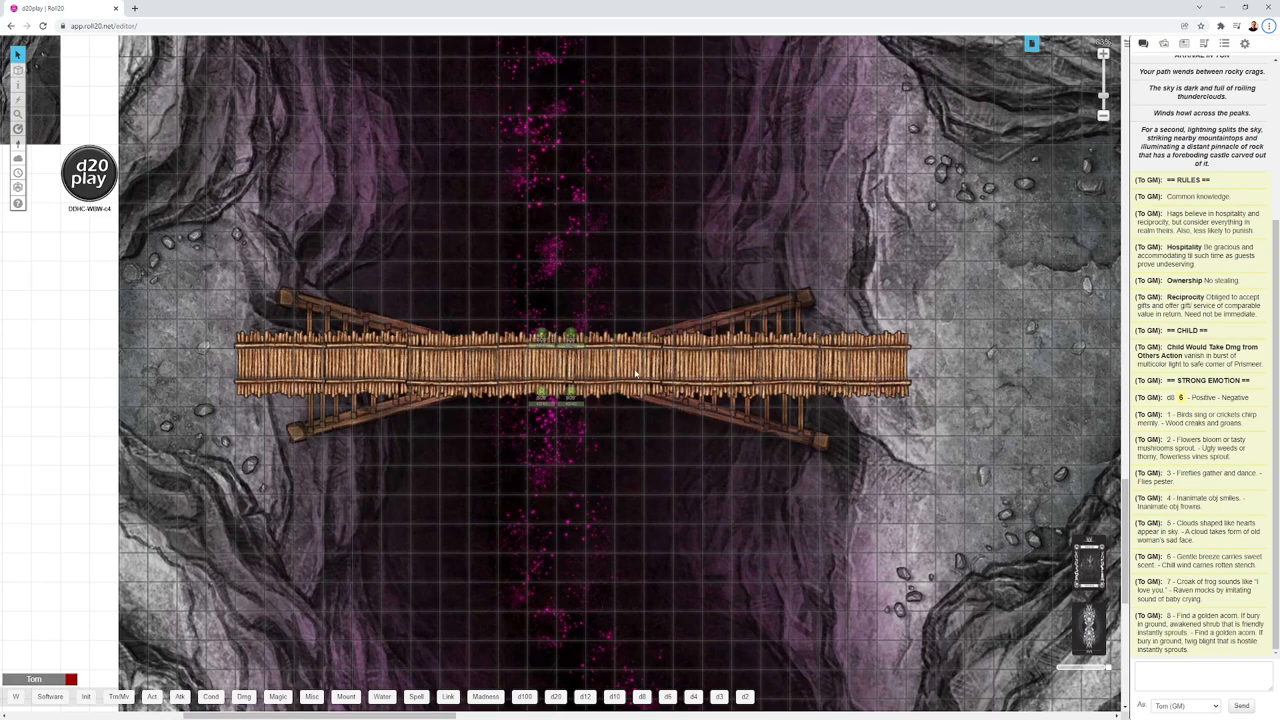
{"action": "mouse_move", "coordinate": [616, 372]}
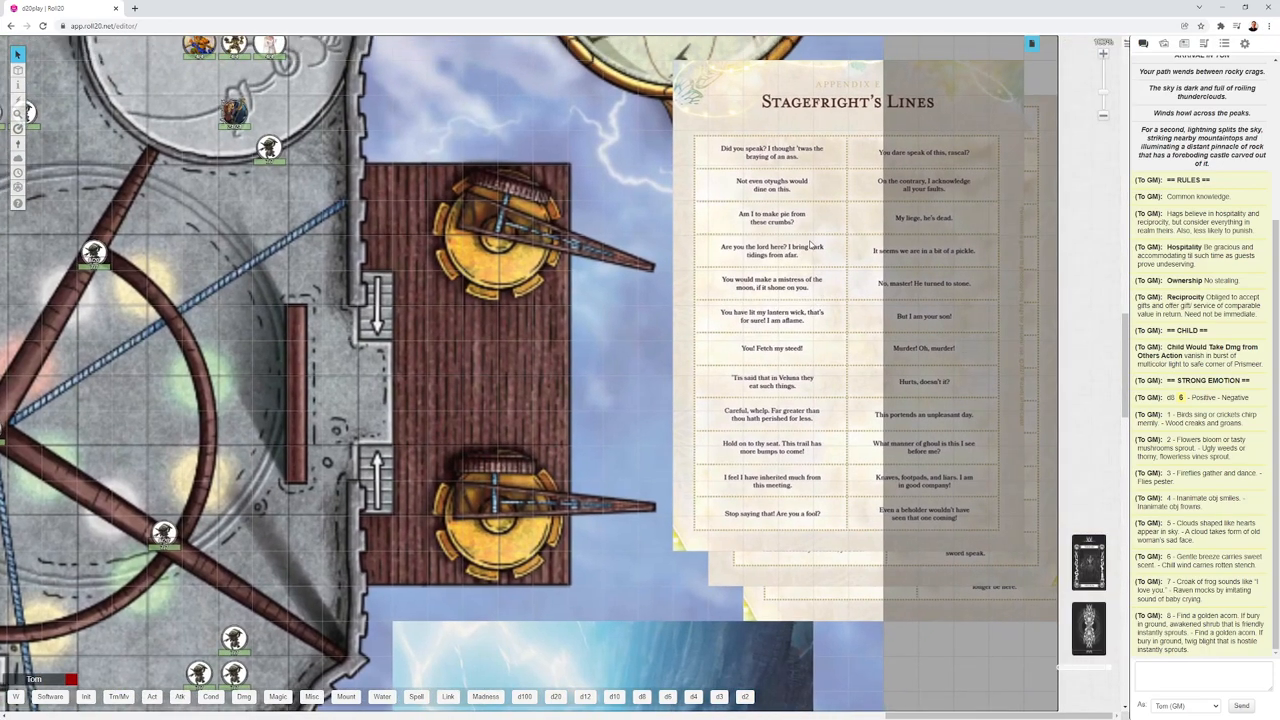
{"action": "mouse_move", "coordinate": [768, 260]}
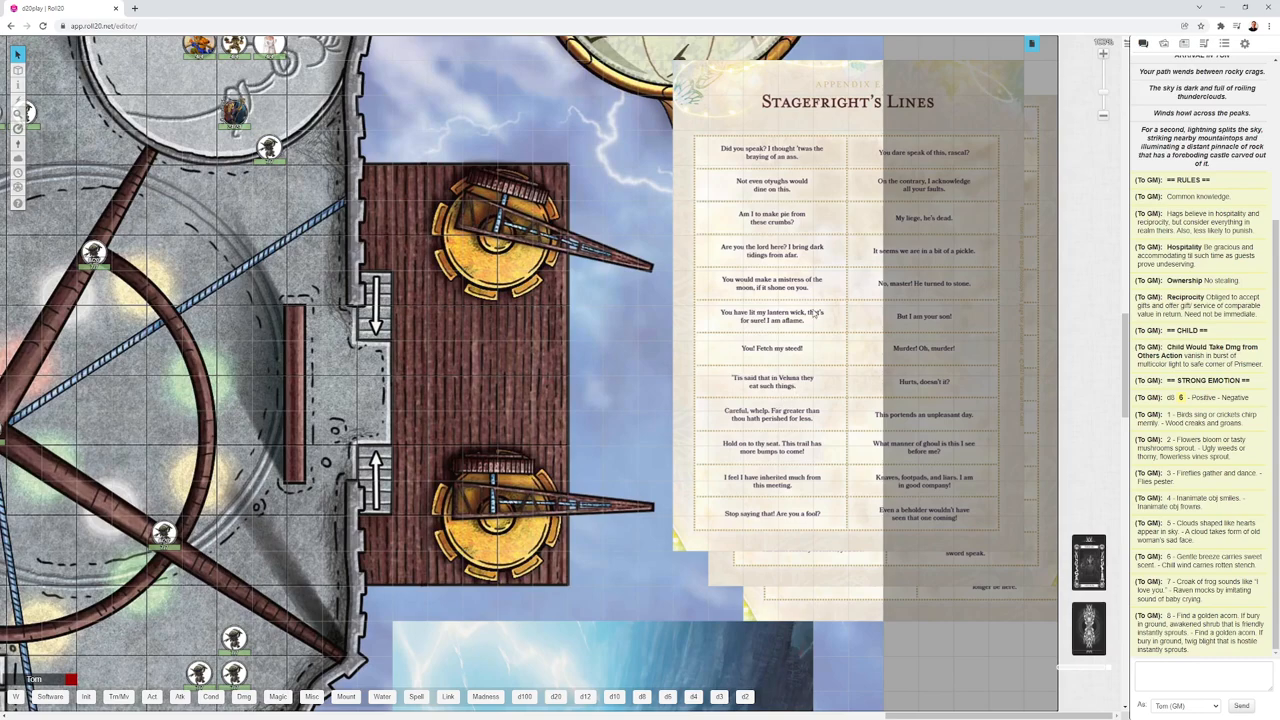
{"action": "mouse_move", "coordinate": [884, 520]}
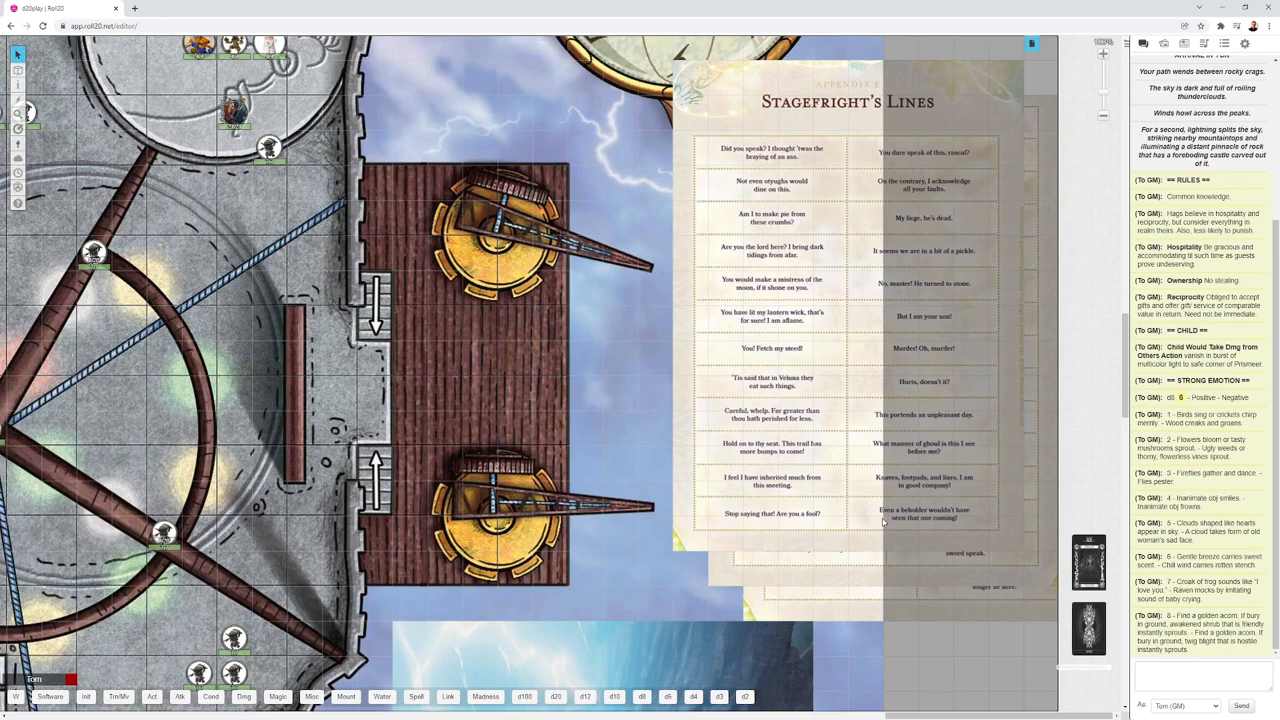
{"action": "mouse_move", "coordinate": [796, 388]}
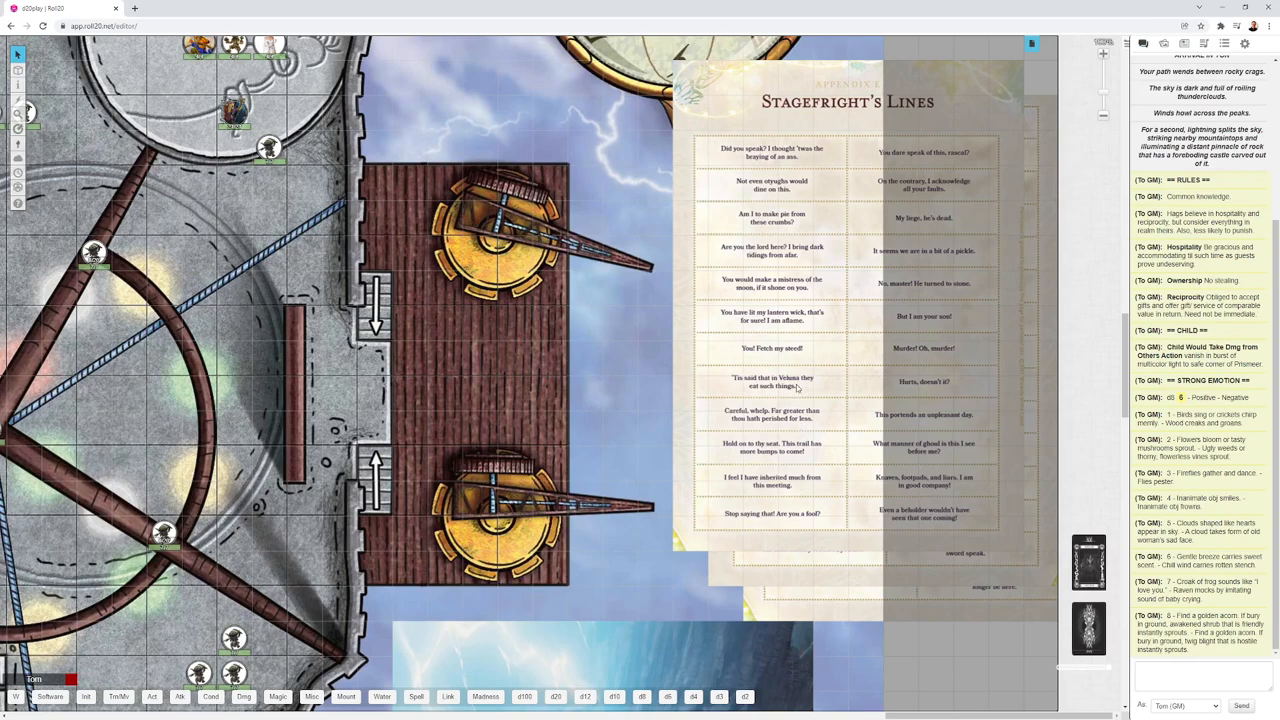
{"action": "mouse_move", "coordinate": [818, 356]}
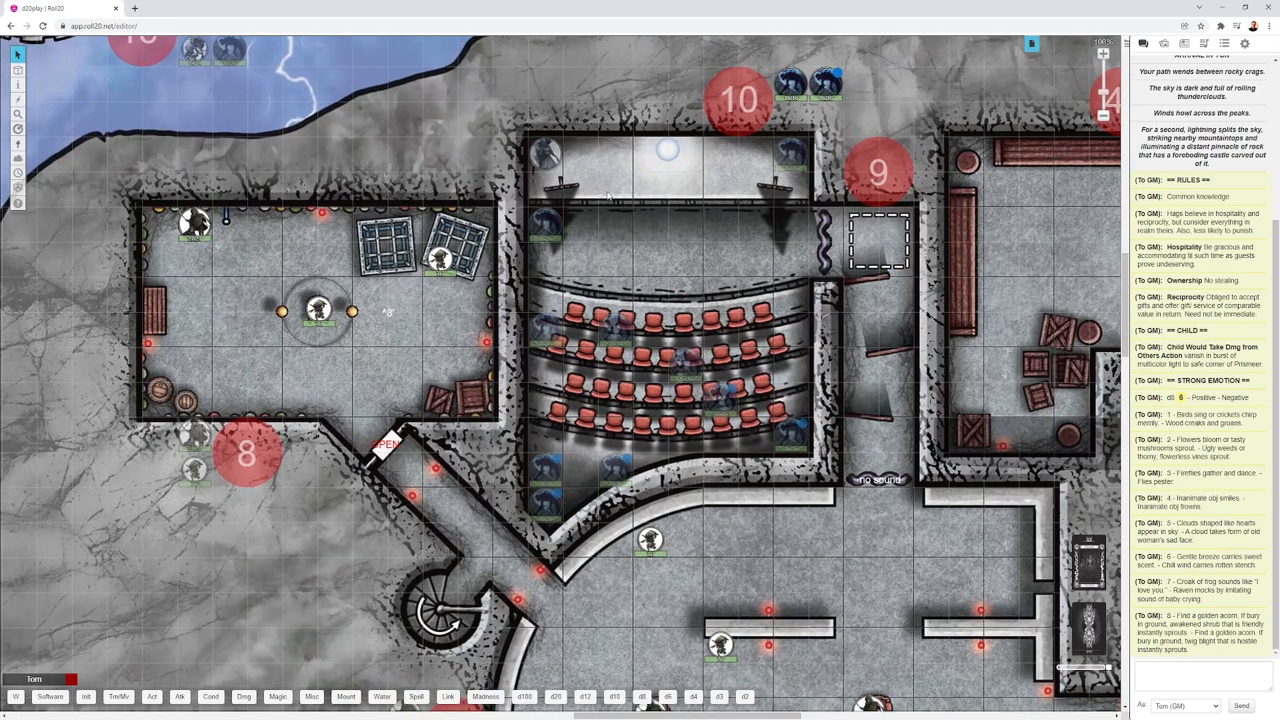
{"action": "mouse_move", "coordinate": [744, 436]}
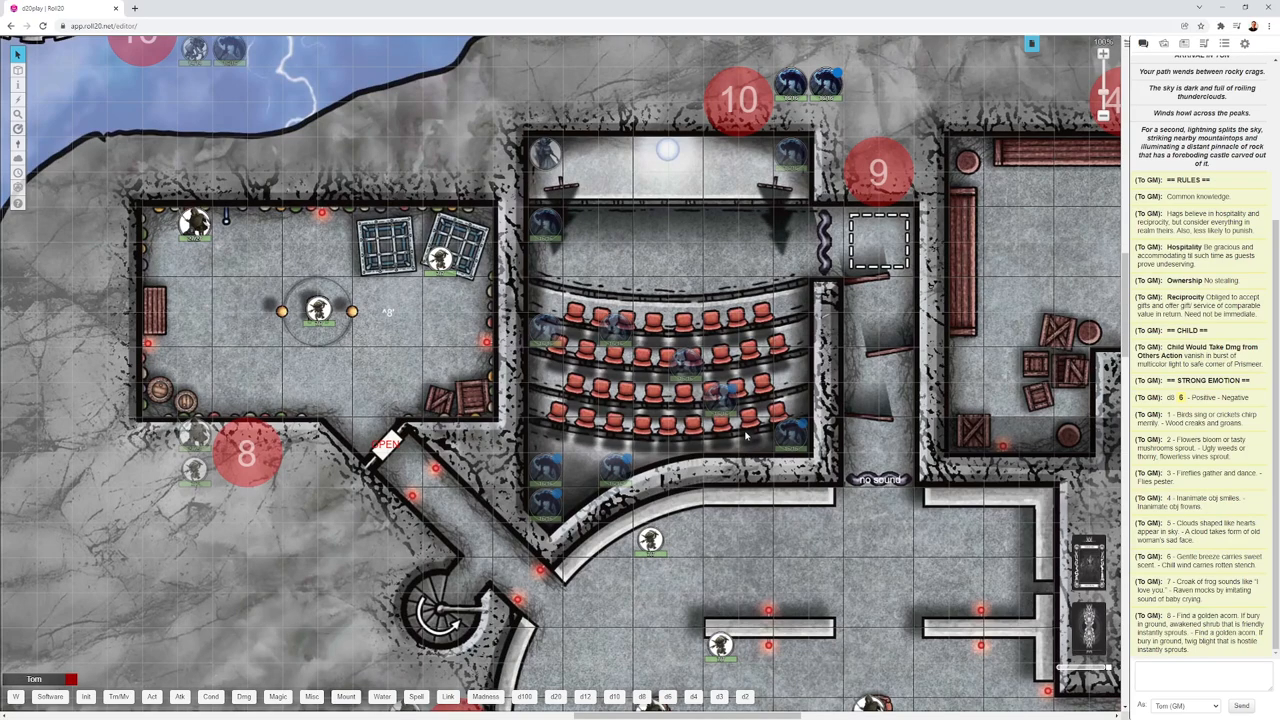
{"action": "mouse_move", "coordinate": [740, 436]}
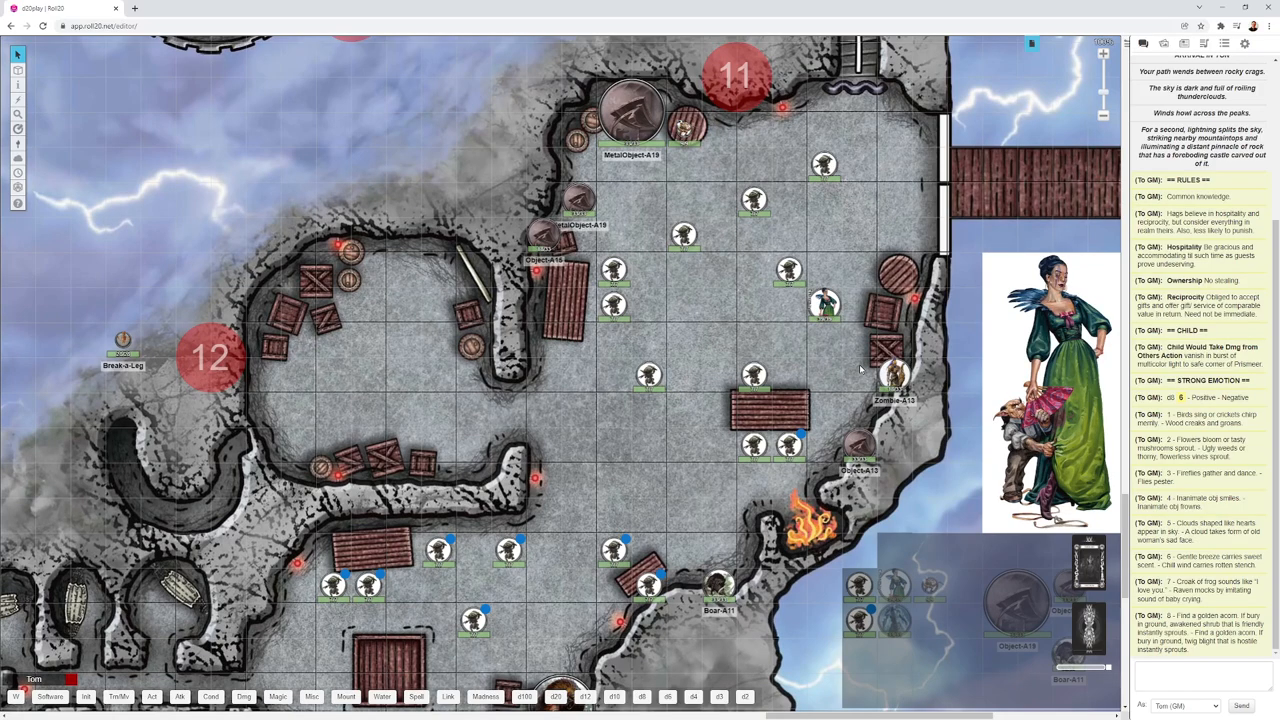
{"action": "mouse_move", "coordinate": [796, 244]}
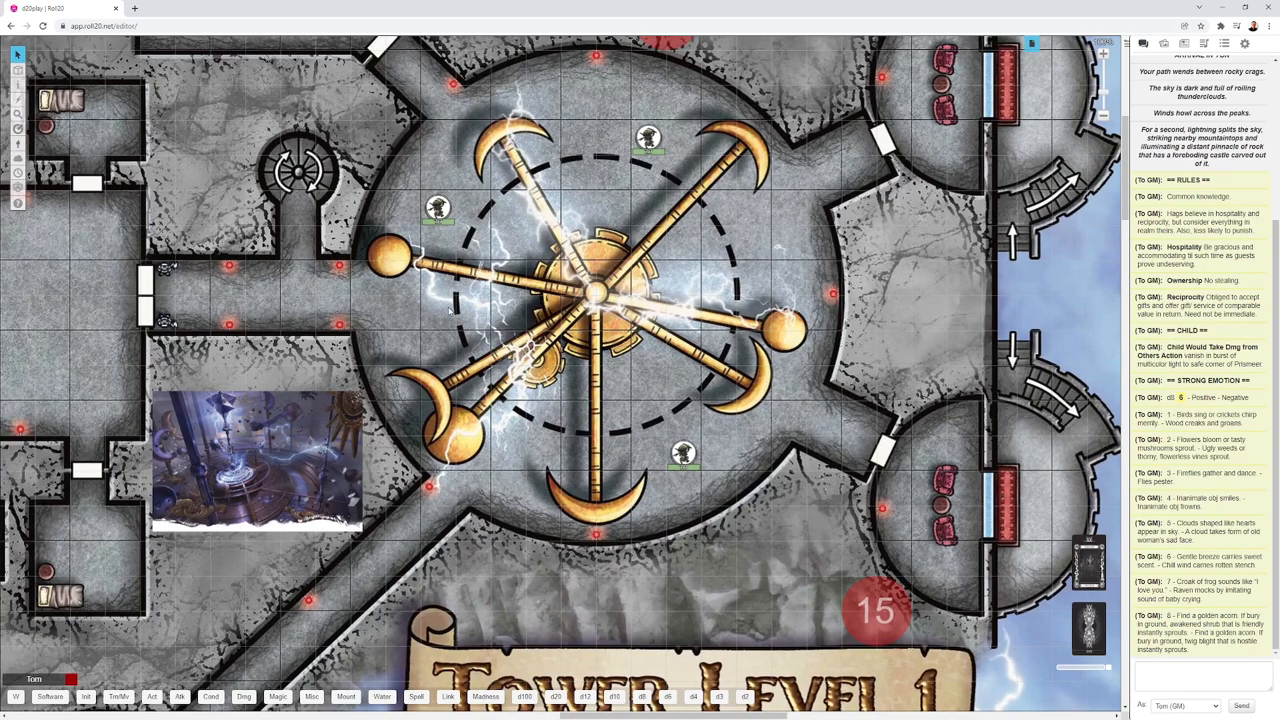
{"action": "mouse_move", "coordinate": [772, 240]}
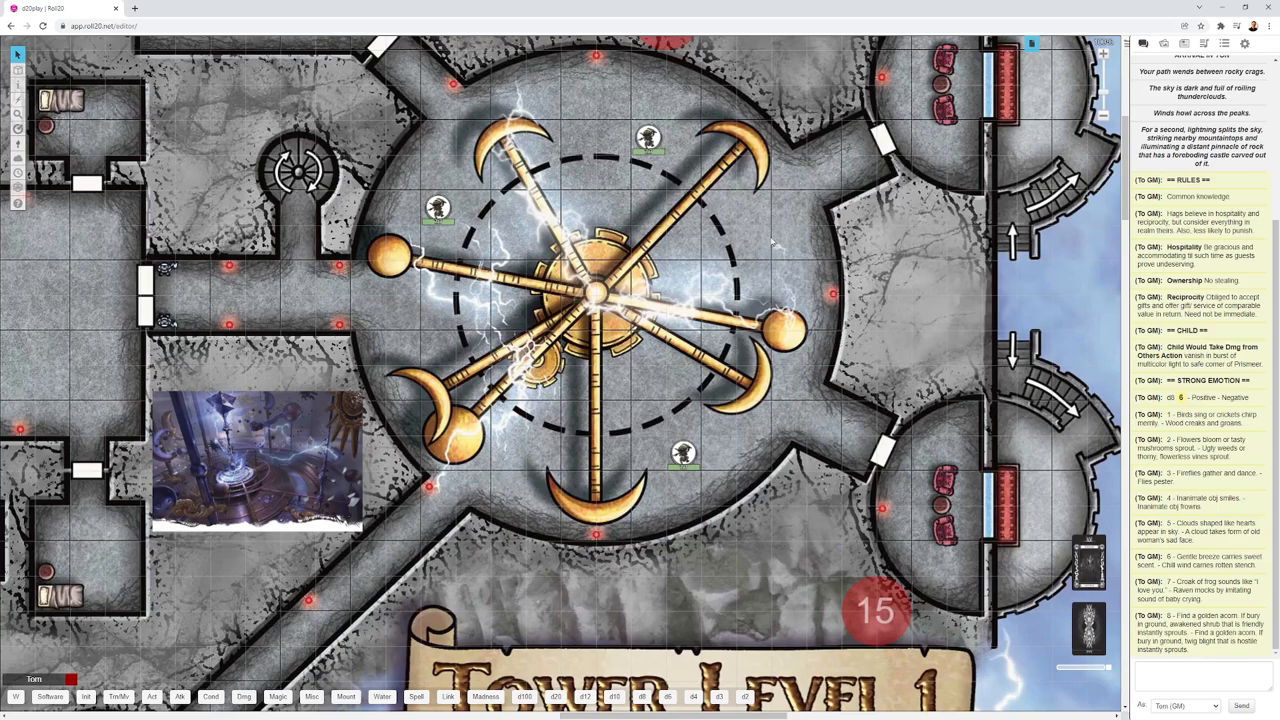
{"action": "mouse_move", "coordinate": [752, 250]}
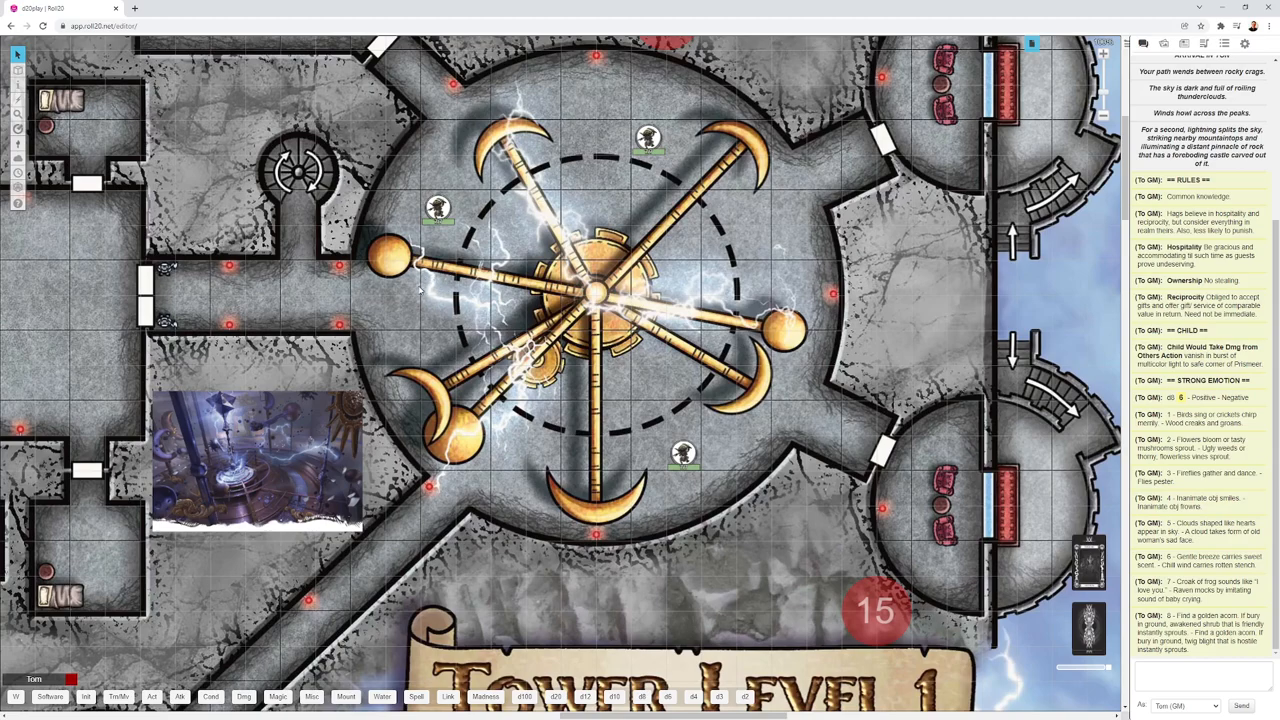
{"action": "mouse_move", "coordinate": [444, 294]}
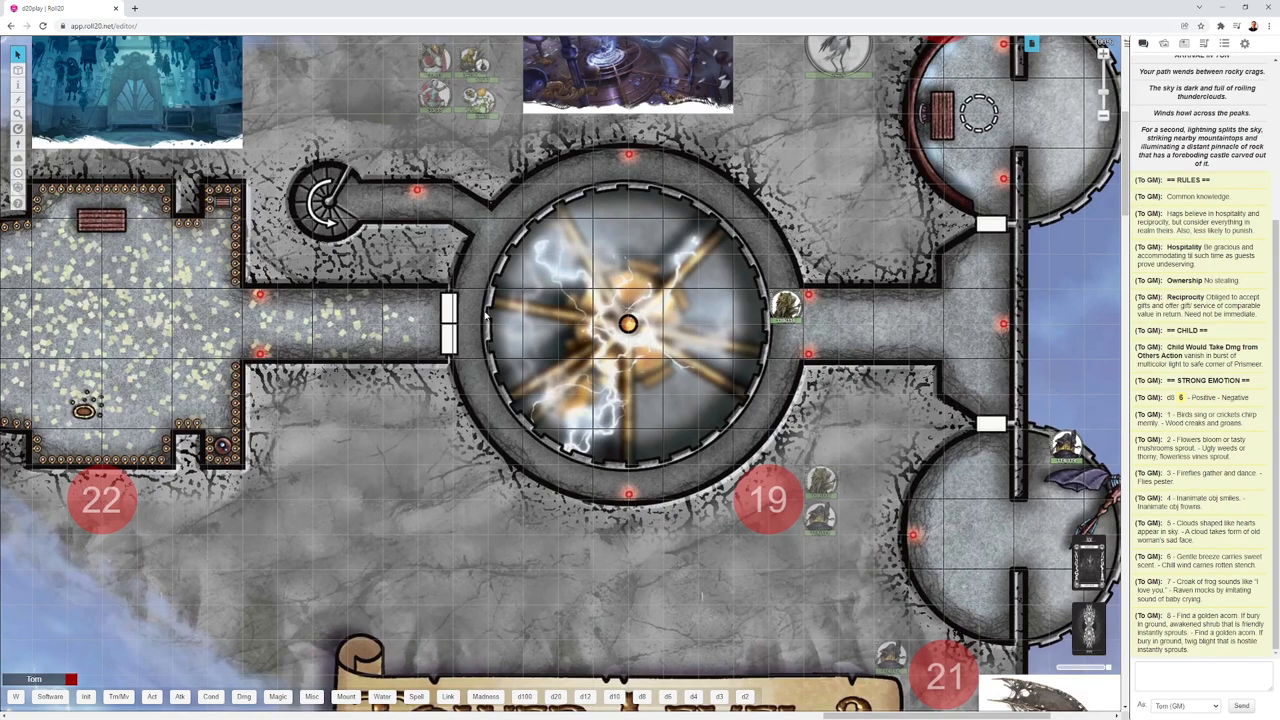
{"action": "mouse_move", "coordinate": [468, 308]}
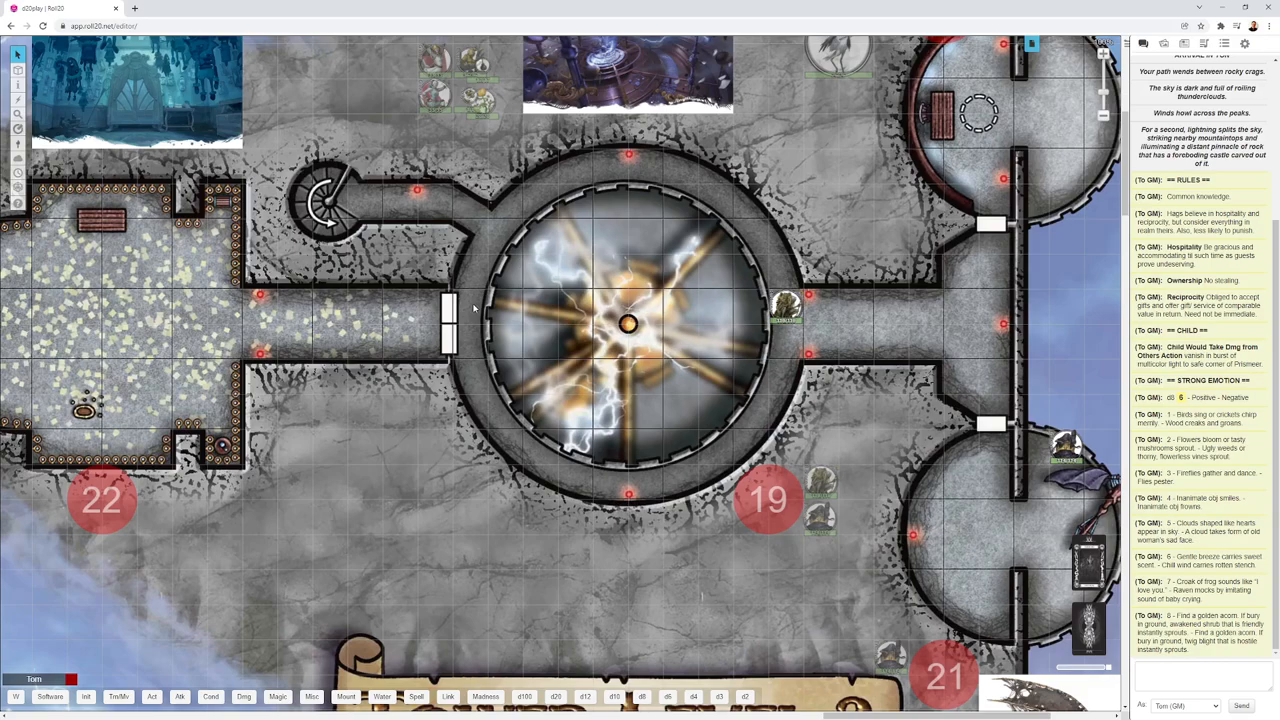
{"action": "mouse_move", "coordinate": [476, 316]}
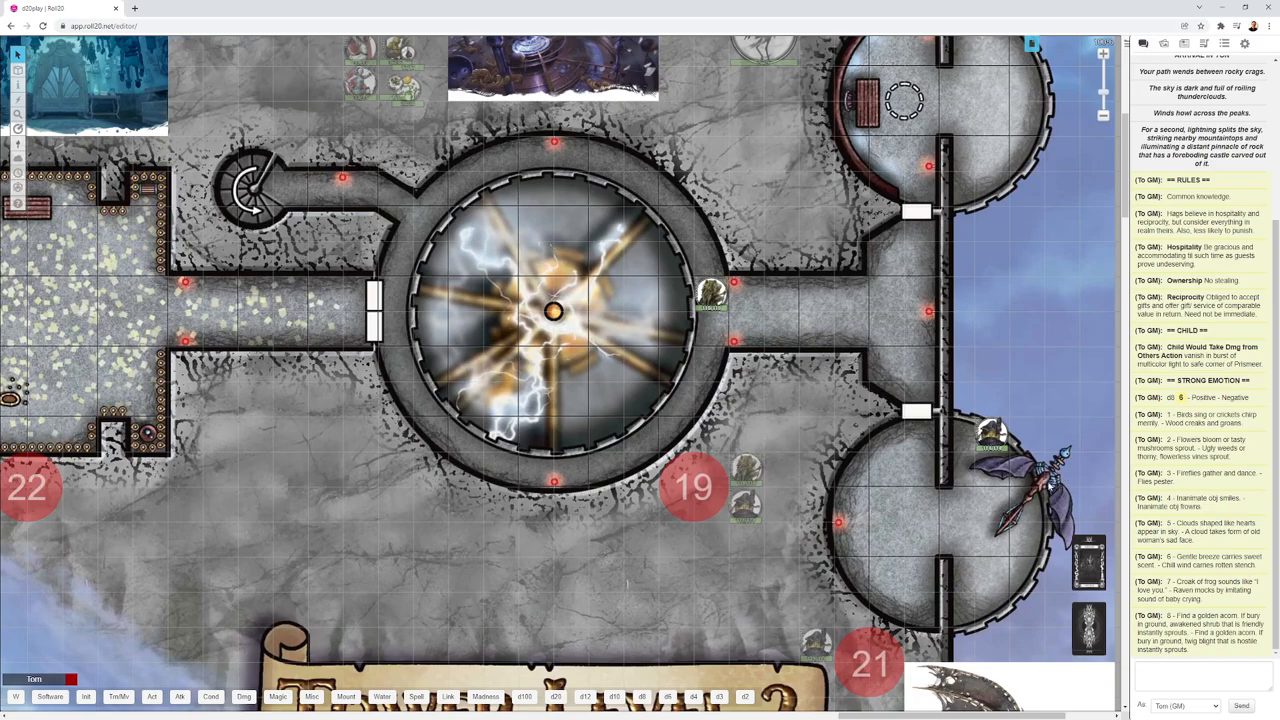
{"action": "mouse_move", "coordinate": [896, 312]}
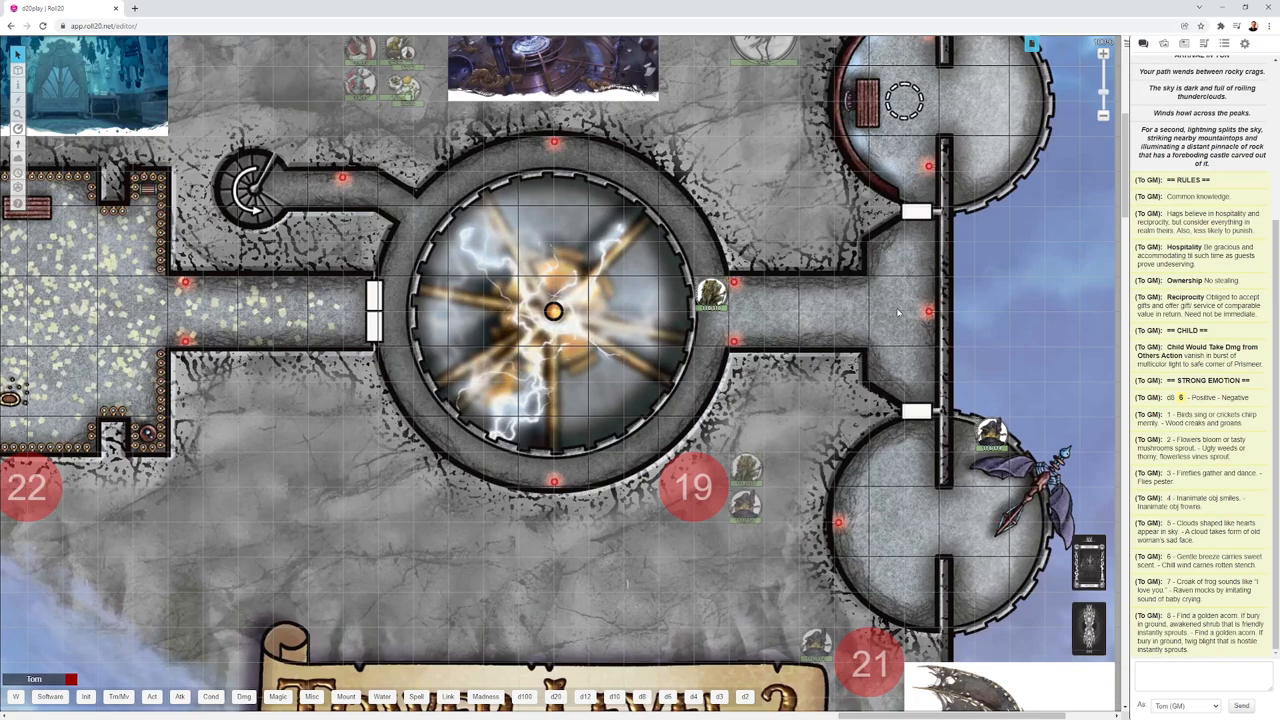